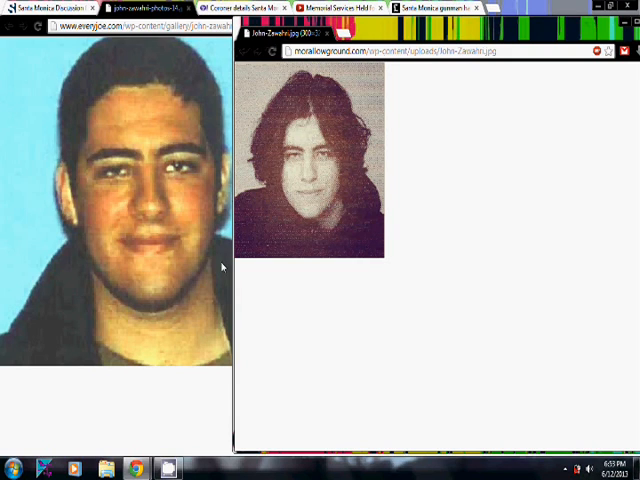
{"action": "mouse_move", "coordinate": [281, 254]}
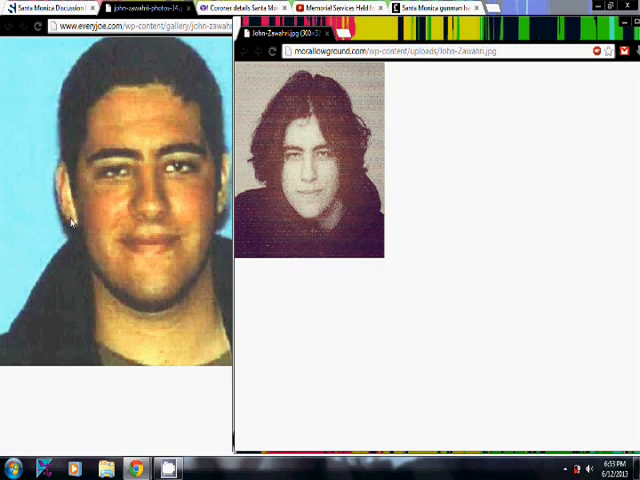
{"action": "mouse_move", "coordinate": [333, 197]}
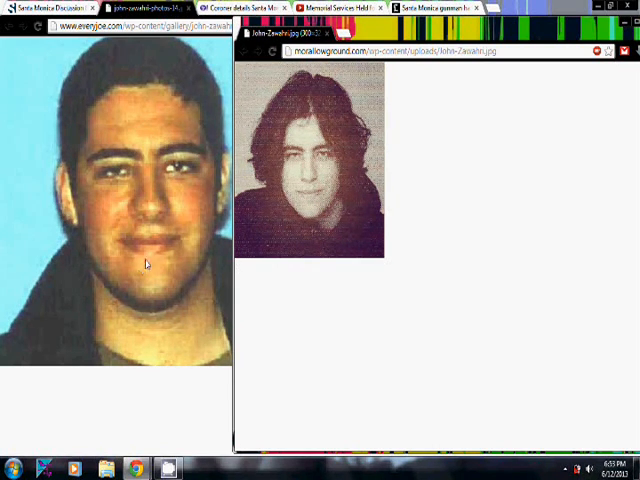
{"action": "mouse_move", "coordinate": [167, 179]}
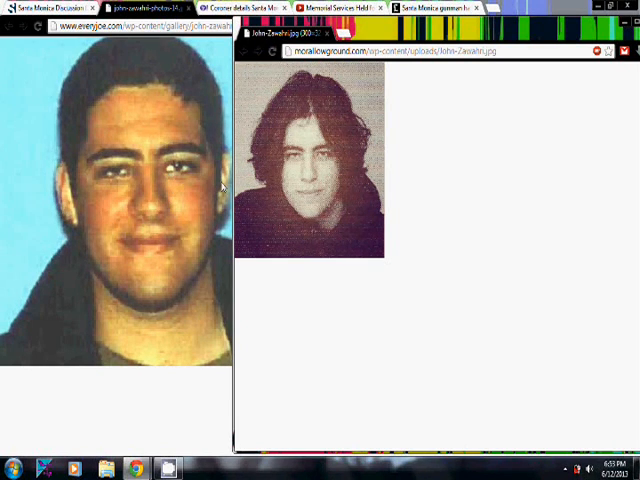
{"action": "mouse_move", "coordinate": [318, 162]}
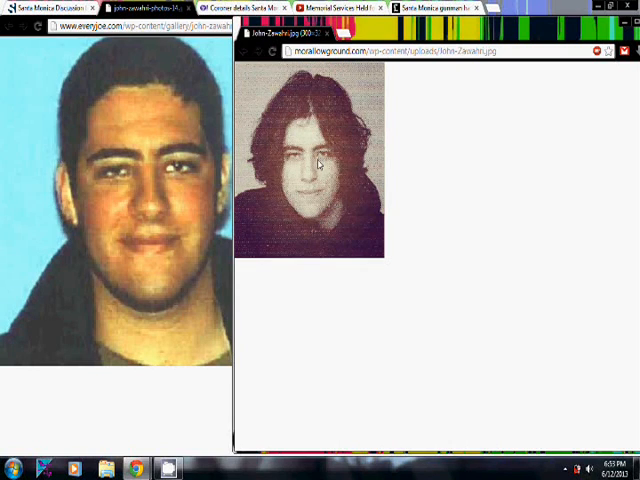
{"action": "mouse_move", "coordinate": [160, 162]}
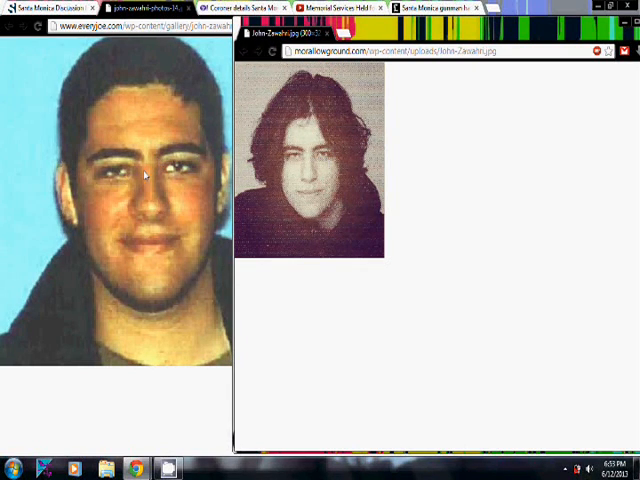
{"action": "mouse_move", "coordinate": [310, 175]}
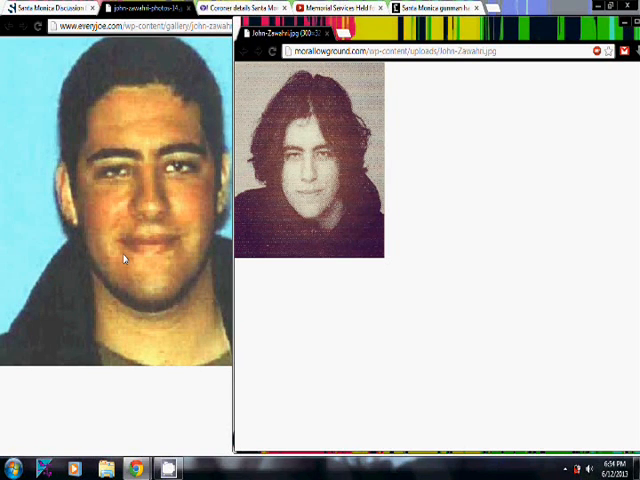
{"action": "mouse_move", "coordinate": [117, 187]}
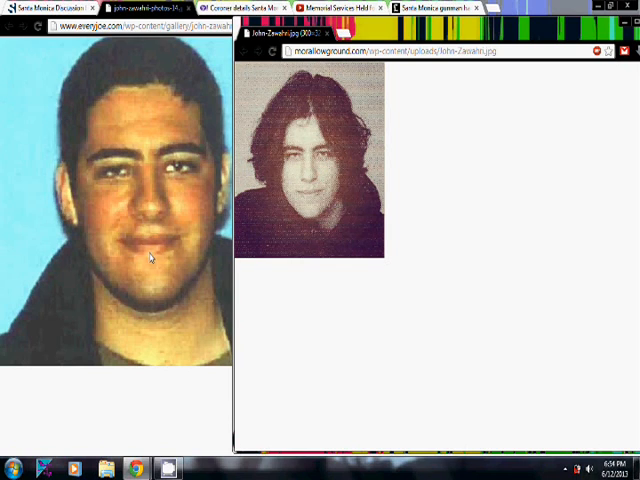
{"action": "mouse_move", "coordinate": [258, 200]}
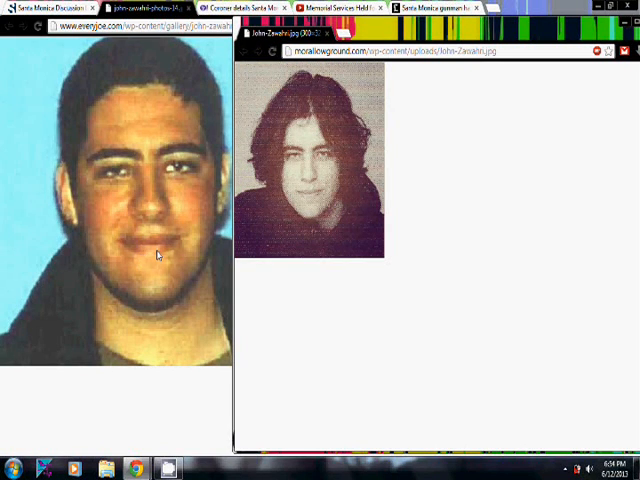
{"action": "mouse_move", "coordinate": [322, 197]}
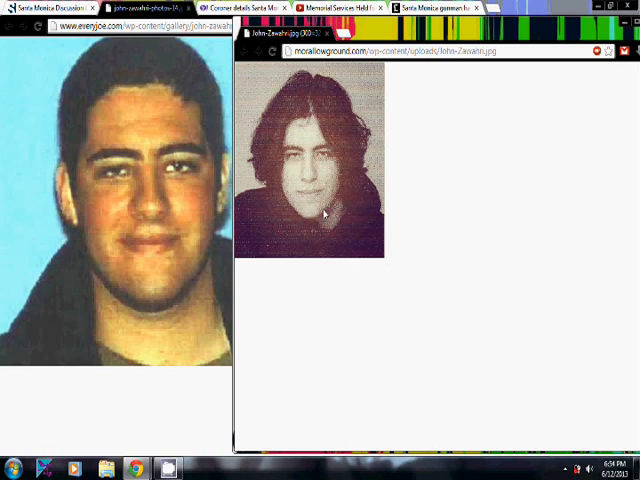
{"action": "mouse_move", "coordinate": [116, 233]}
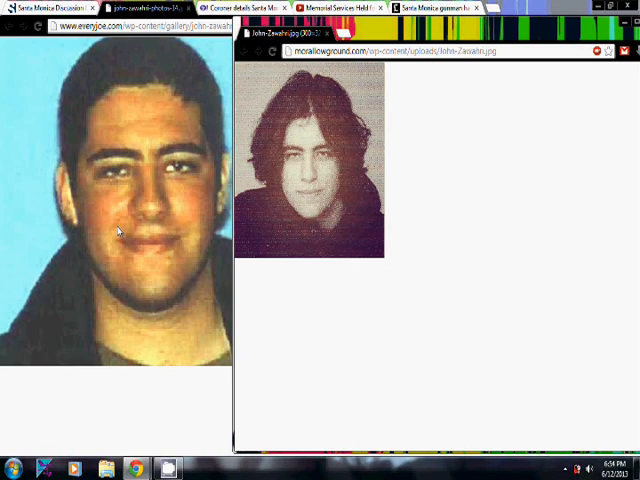
{"action": "mouse_move", "coordinate": [330, 192]}
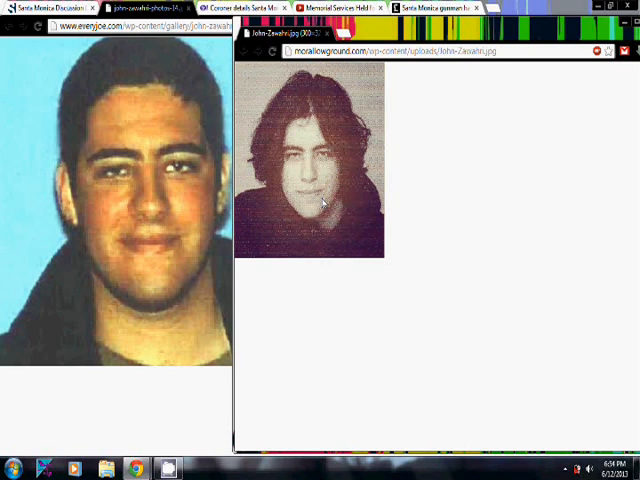
{"action": "mouse_move", "coordinate": [143, 228]}
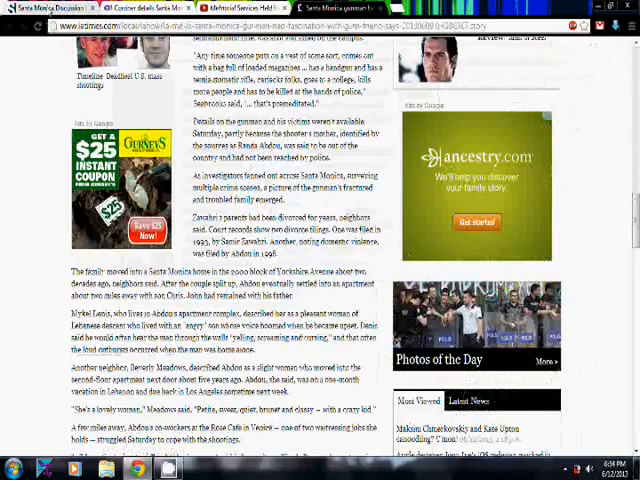
{"action": "left_click", "coordinate": [290, 8]}
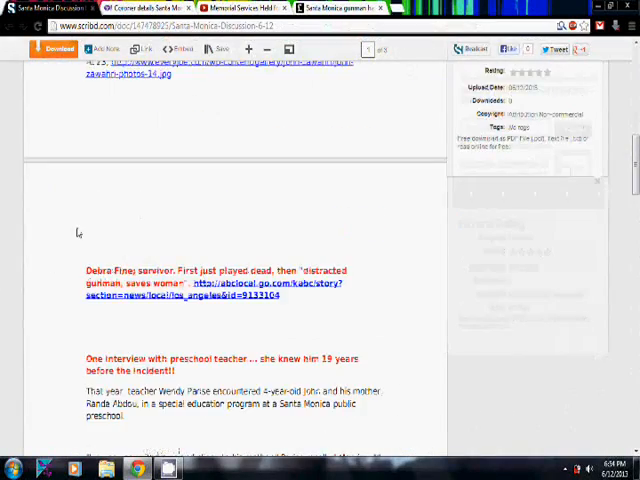
{"action": "scroll", "scroll_direction": "down", "scroll_amount": 3}
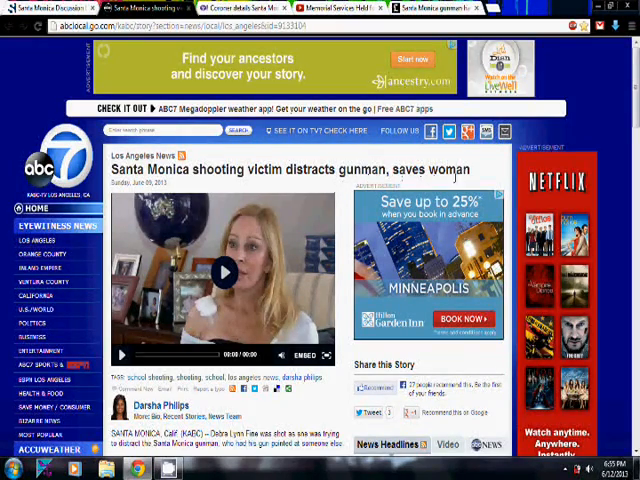
Scroll through the ABC7 story on the survivor who distracted the gunman.
{"action": "scroll", "scroll_direction": "down", "scroll_amount": 3}
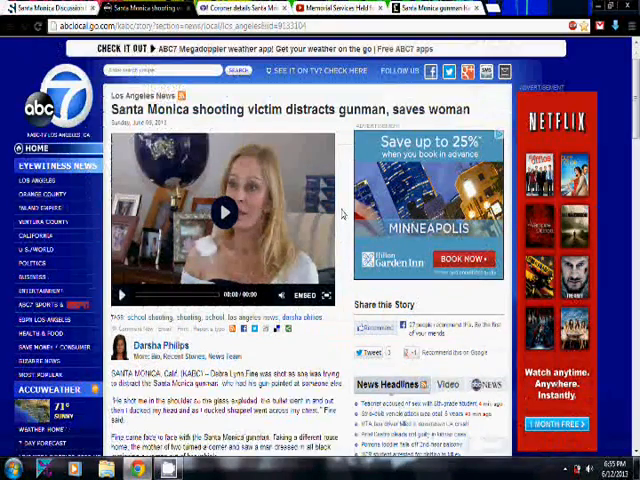
{"action": "scroll", "scroll_direction": "down", "scroll_amount": 3}
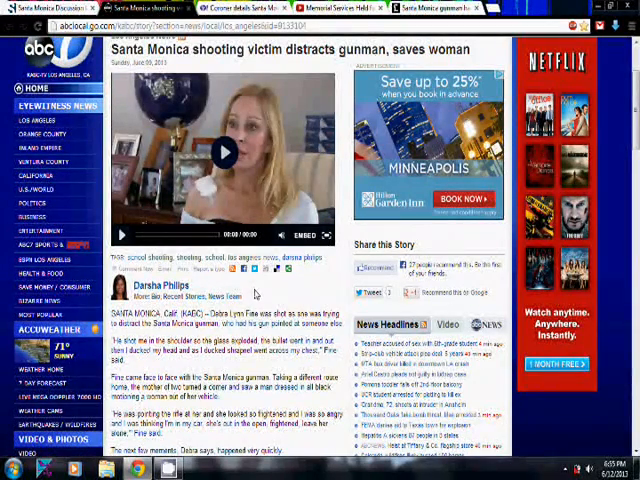
{"action": "scroll", "scroll_direction": "down", "scroll_amount": 3}
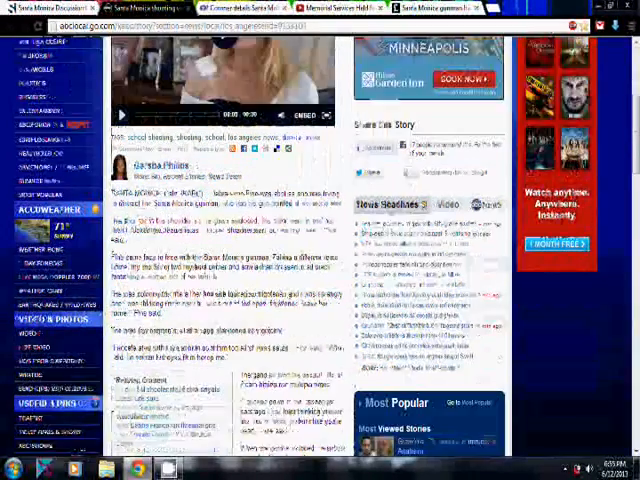
{"action": "scroll", "scroll_direction": "down", "scroll_amount": 3}
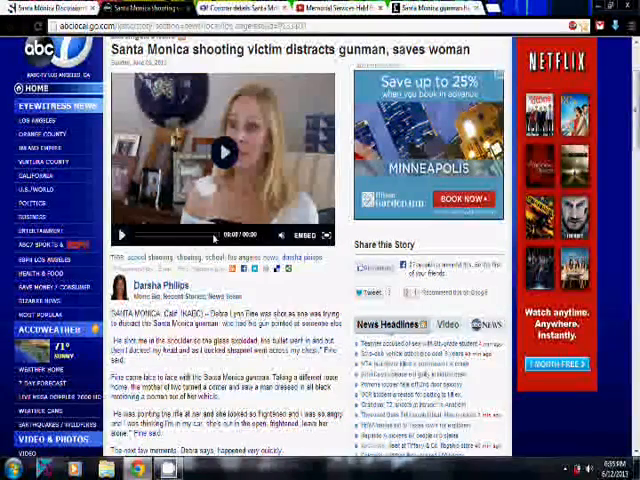
{"action": "scroll", "scroll_direction": "down", "scroll_amount": 3}
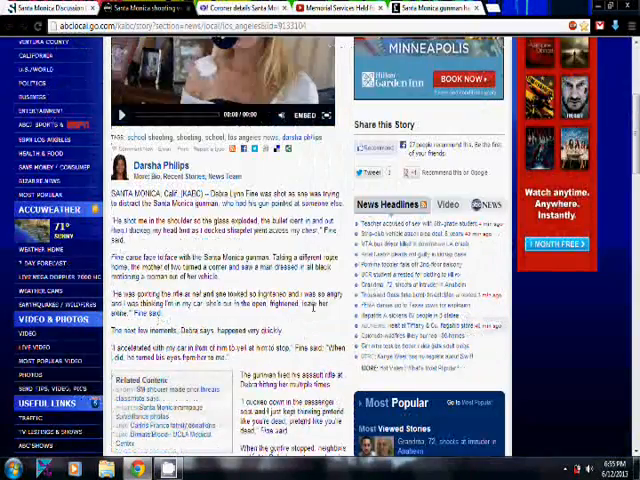
{"action": "scroll", "scroll_direction": "down", "scroll_amount": 3}
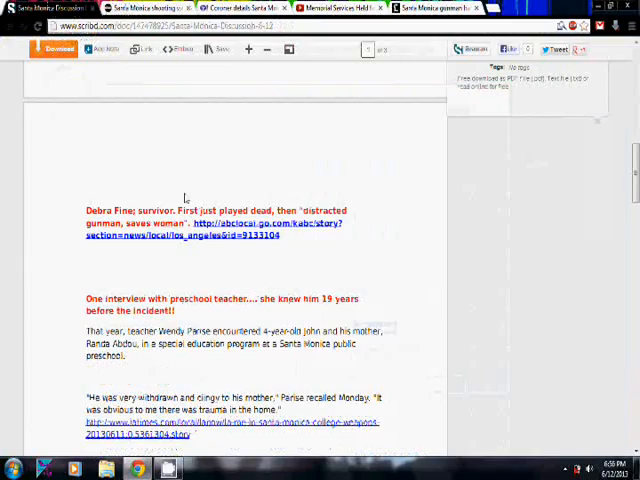
From the ABC7 tab, open Chrome's History and scroll to the facebook.com photo entry.
{"action": "left_click", "coordinate": [258, 222]}
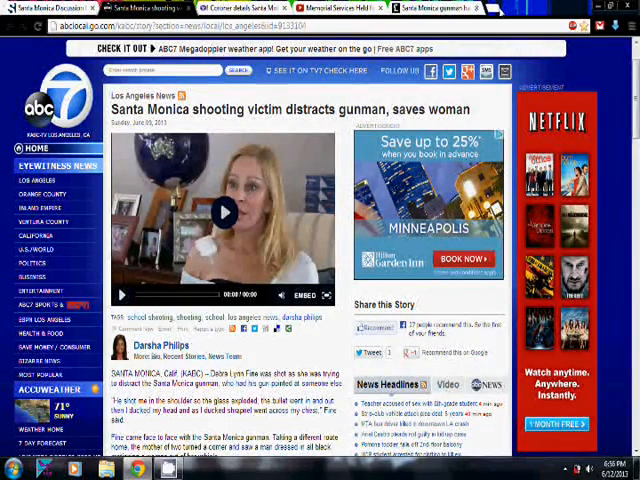
{"action": "left_click", "coordinate": [630, 30]}
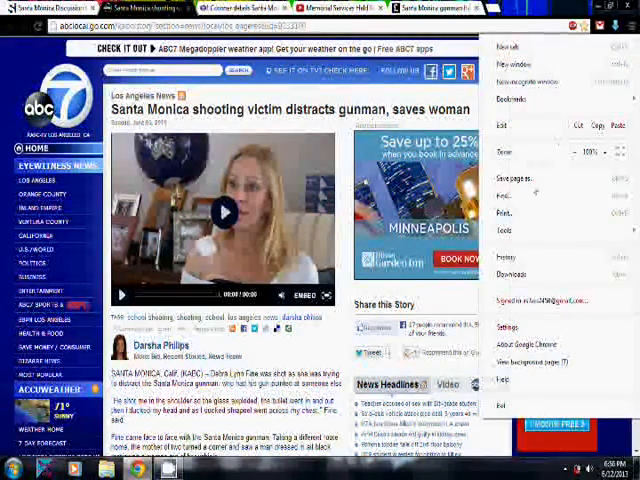
{"action": "left_click", "coordinate": [508, 257]}
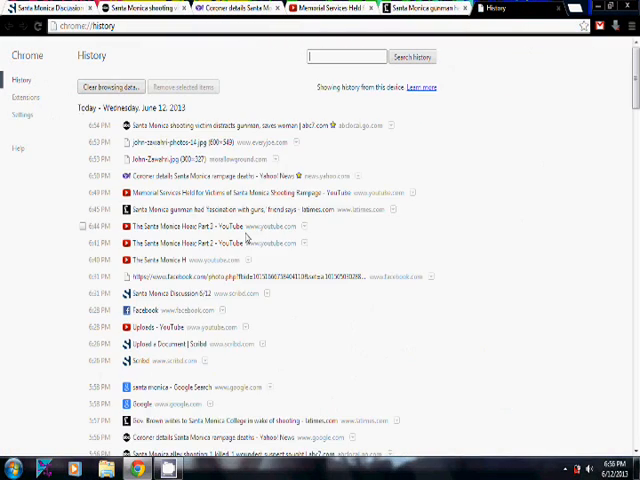
{"action": "scroll", "scroll_direction": "down", "scroll_amount": 3}
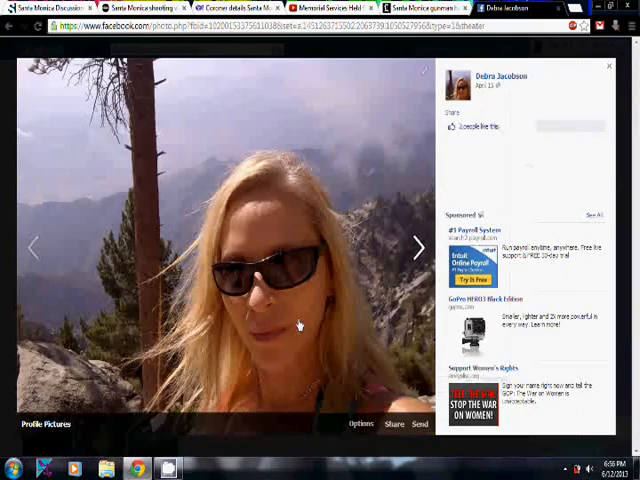
{"action": "left_click", "coordinate": [417, 247]}
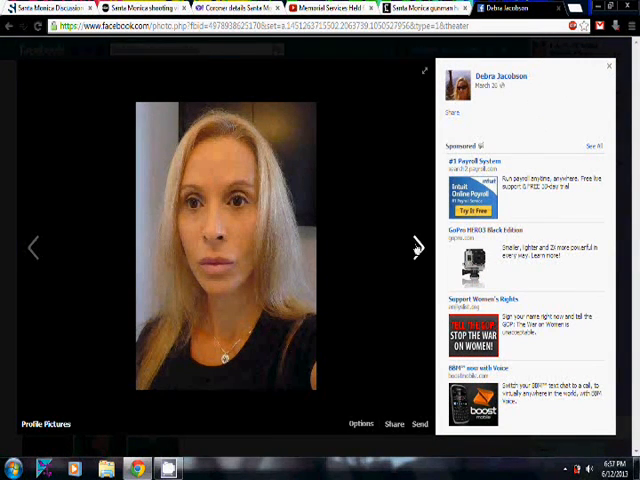
{"action": "left_click", "coordinate": [417, 247]}
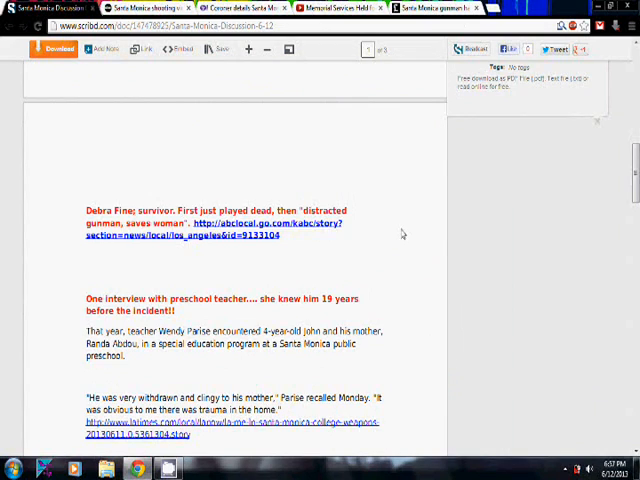
Scroll past the preschool teacher interview to the Zawahri pipe bomb and trenchcoat section.
{"action": "scroll", "scroll_direction": "down", "scroll_amount": 3}
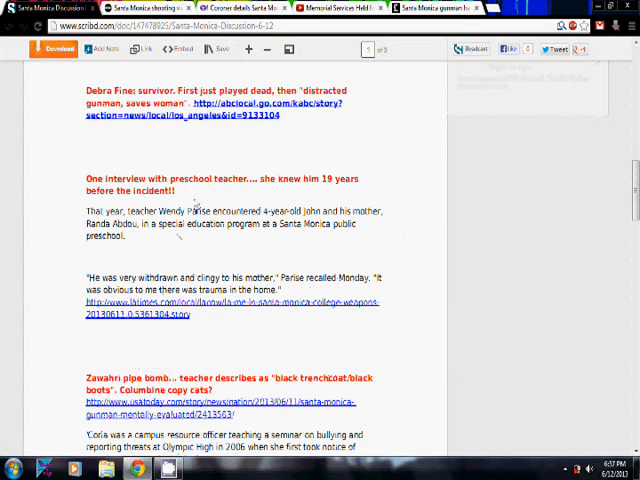
{"action": "mouse_move", "coordinate": [168, 237]}
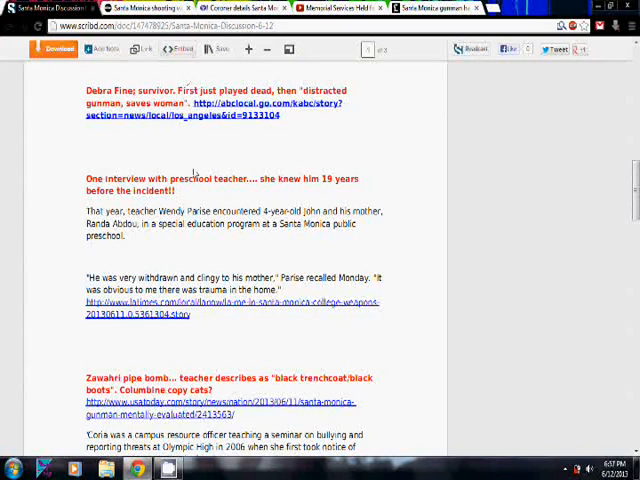
{"action": "mouse_move", "coordinate": [185, 250]}
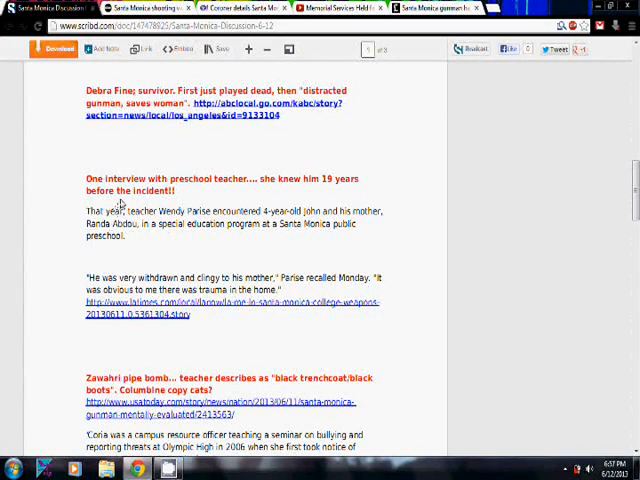
{"action": "mouse_move", "coordinate": [178, 238]}
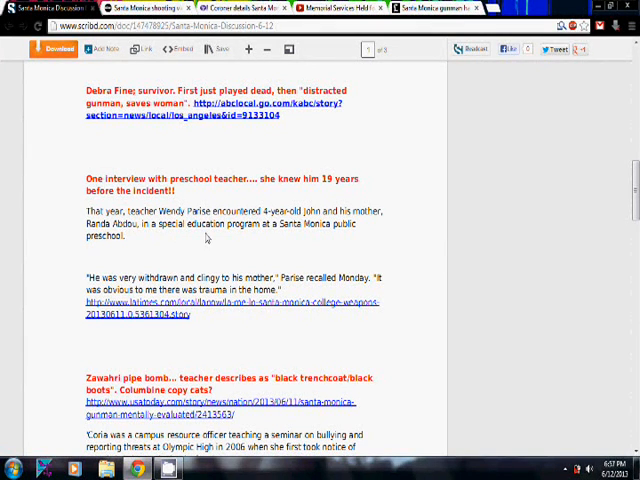
{"action": "mouse_move", "coordinate": [184, 243]}
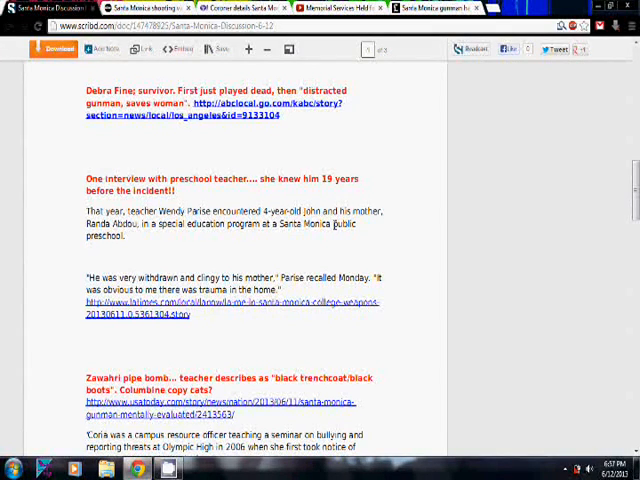
{"action": "mouse_move", "coordinate": [152, 244]}
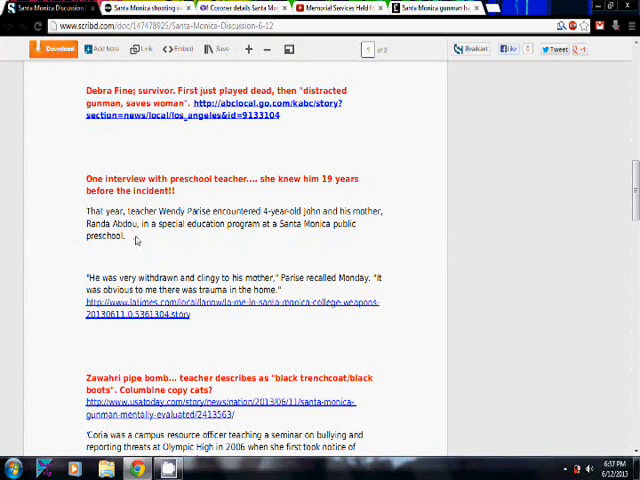
{"action": "mouse_move", "coordinate": [152, 242]}
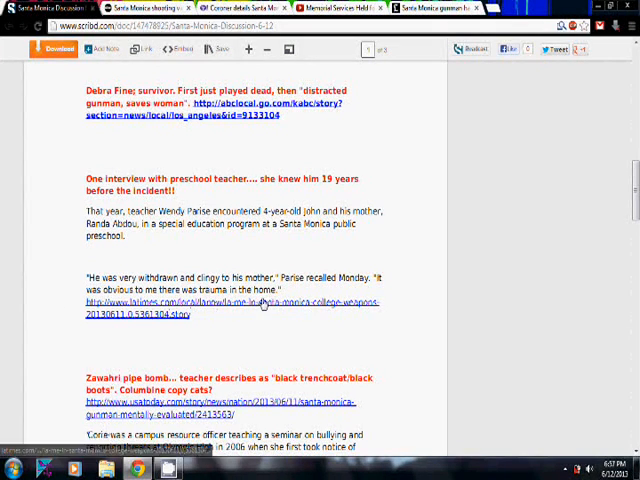
{"action": "mouse_move", "coordinate": [356, 246]}
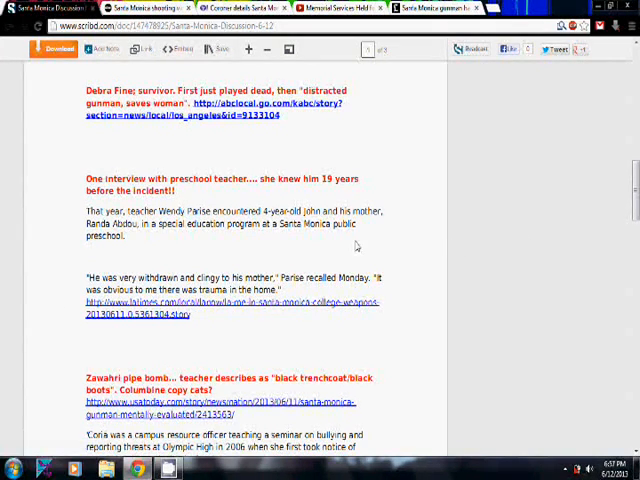
{"action": "scroll", "scroll_direction": "down", "scroll_amount": 3}
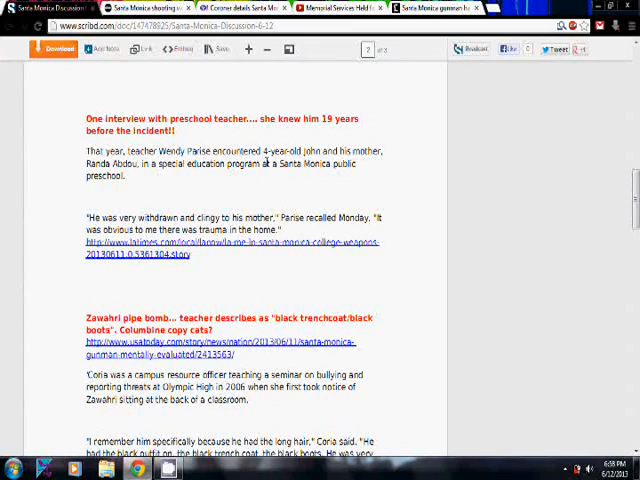
{"action": "mouse_move", "coordinate": [407, 249]}
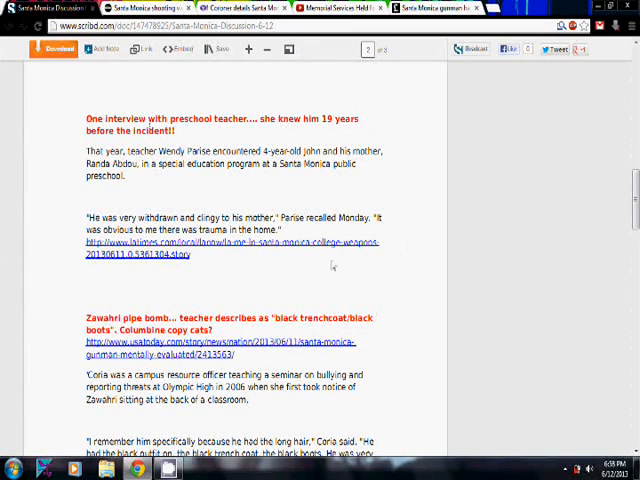
{"action": "mouse_move", "coordinate": [363, 295]}
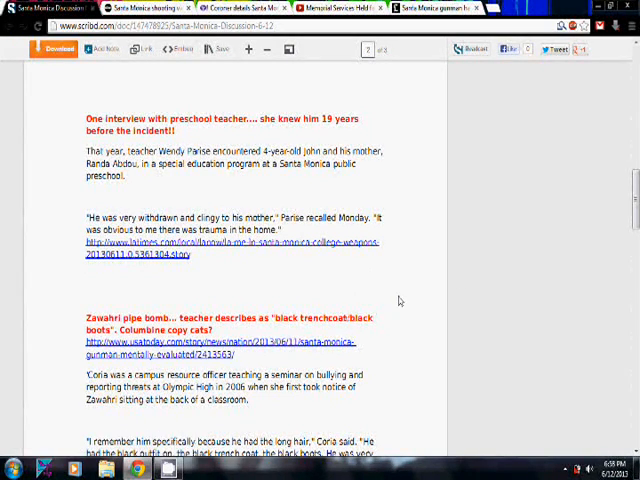
{"action": "scroll", "scroll_direction": "down", "scroll_amount": 3}
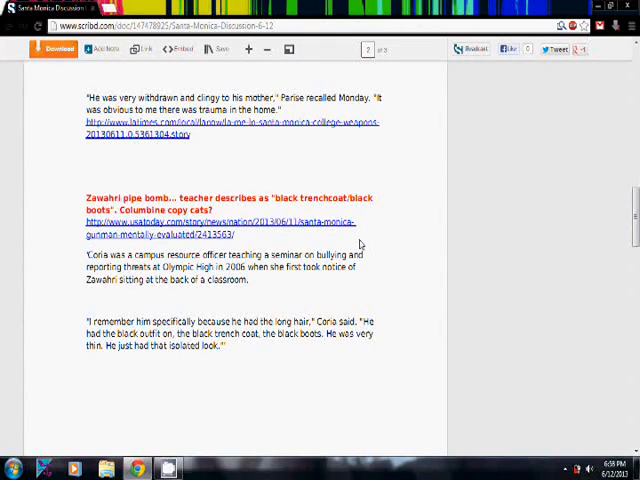
Scroll past Coria's trench coat quote to 'His gun prohibition just ended in 2011'.
{"action": "scroll", "scroll_direction": "down", "scroll_amount": 3}
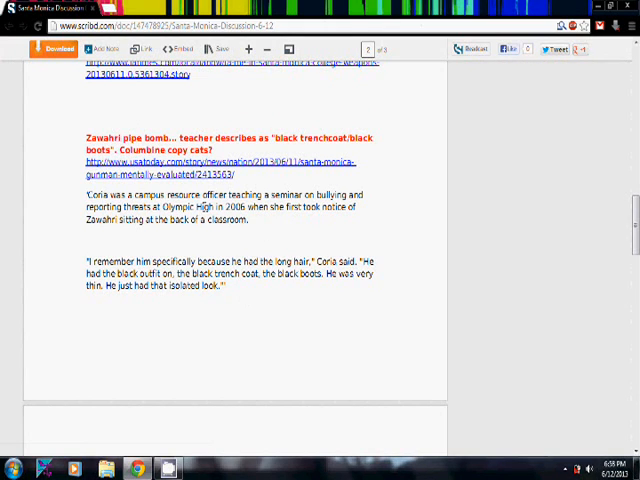
{"action": "mouse_move", "coordinate": [287, 249]}
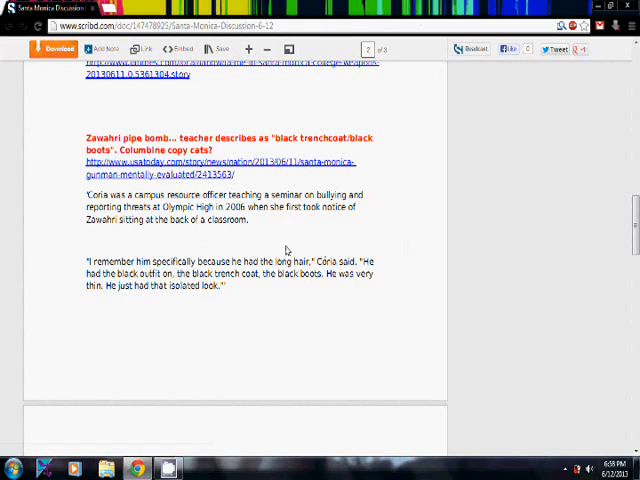
{"action": "scroll", "scroll_direction": "down", "scroll_amount": 3}
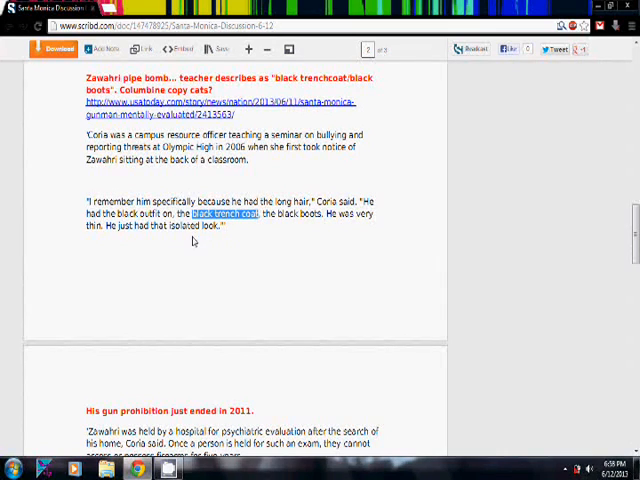
{"action": "mouse_move", "coordinate": [245, 248]}
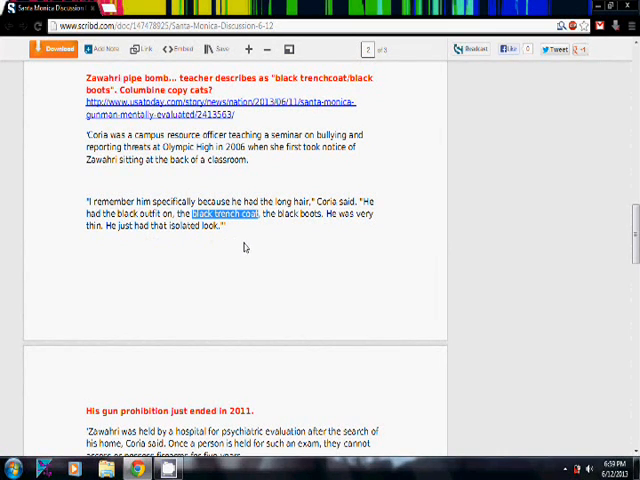
{"action": "mouse_move", "coordinate": [231, 256]}
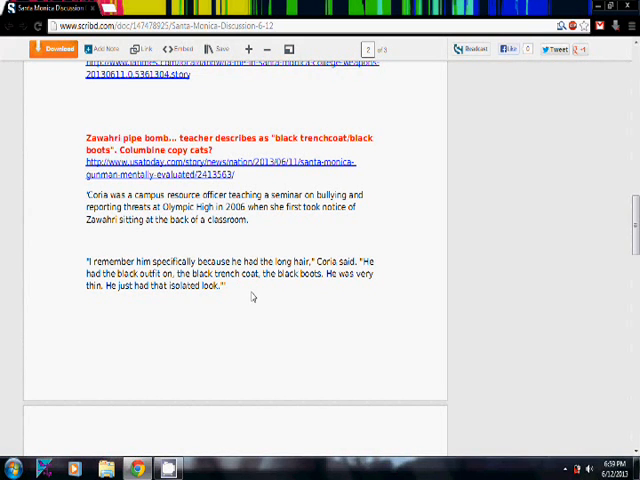
{"action": "scroll", "scroll_direction": "down", "scroll_amount": 3}
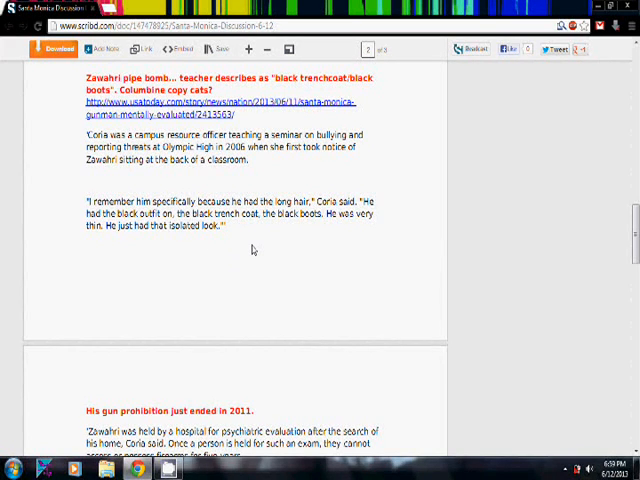
{"action": "scroll", "scroll_direction": "down", "scroll_amount": 3}
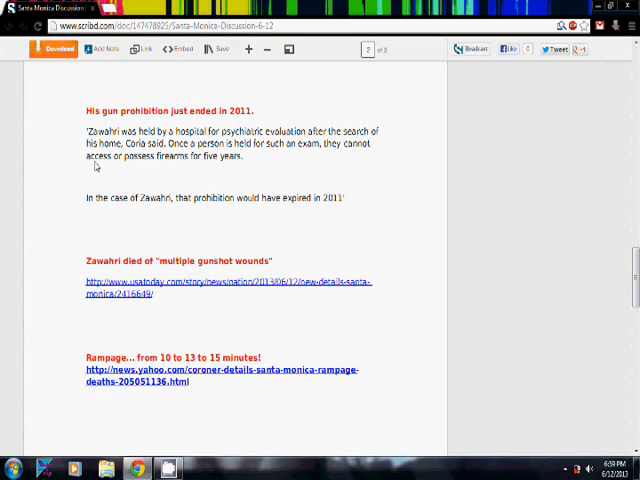
{"action": "mouse_move", "coordinate": [110, 170]}
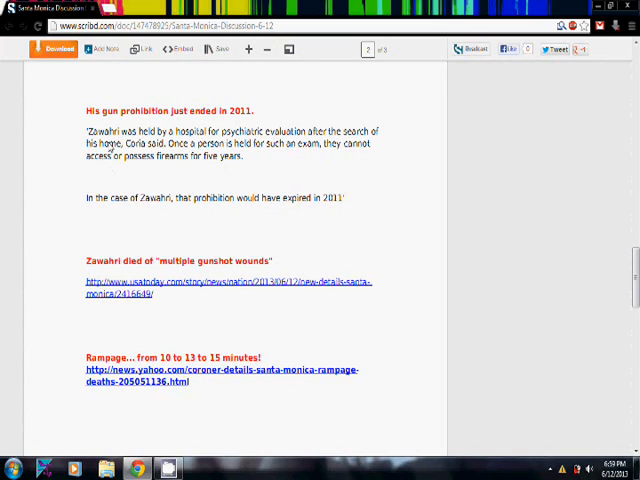
{"action": "mouse_move", "coordinate": [166, 120]}
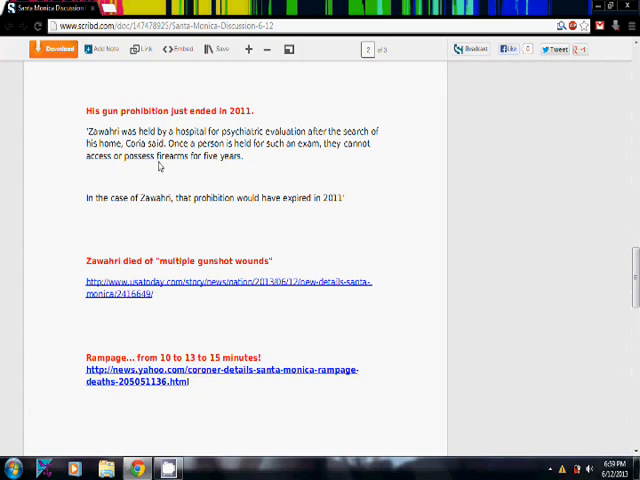
{"action": "mouse_move", "coordinate": [190, 169]}
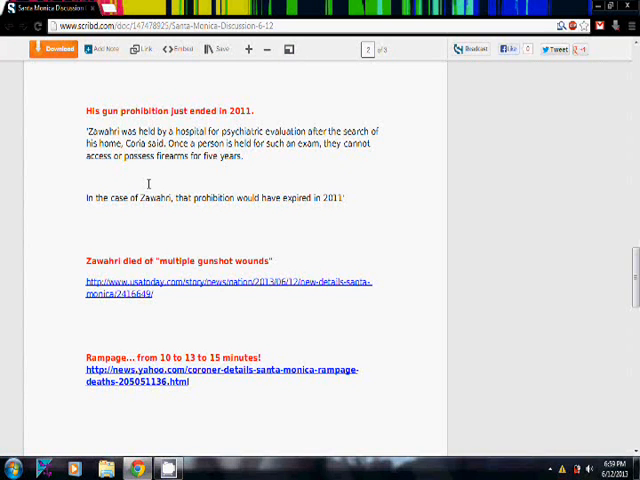
{"action": "mouse_move", "coordinate": [378, 202]}
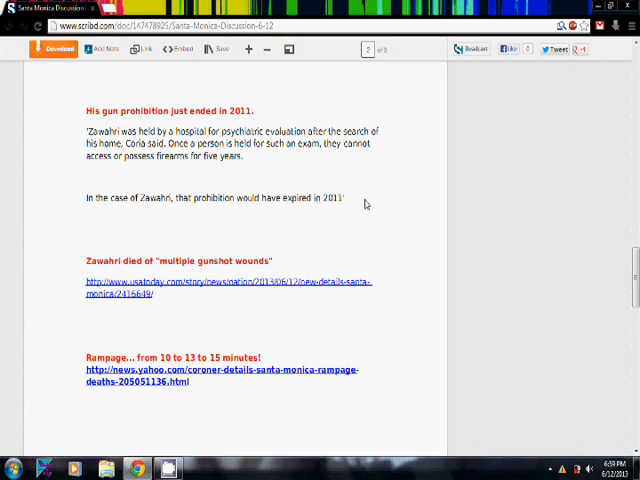
{"action": "mouse_move", "coordinate": [283, 140]}
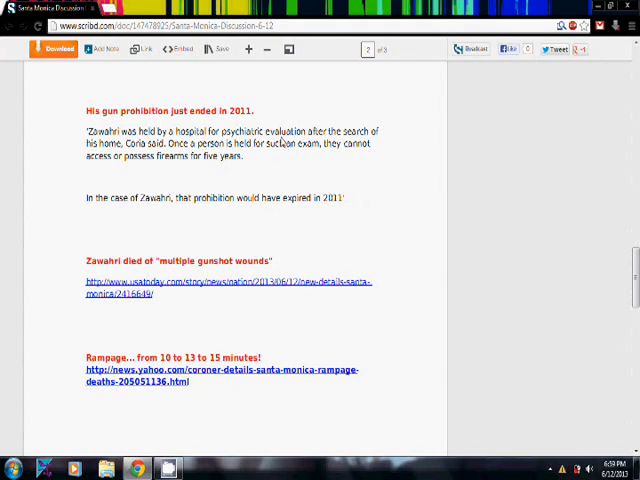
{"action": "mouse_move", "coordinate": [67, 115]}
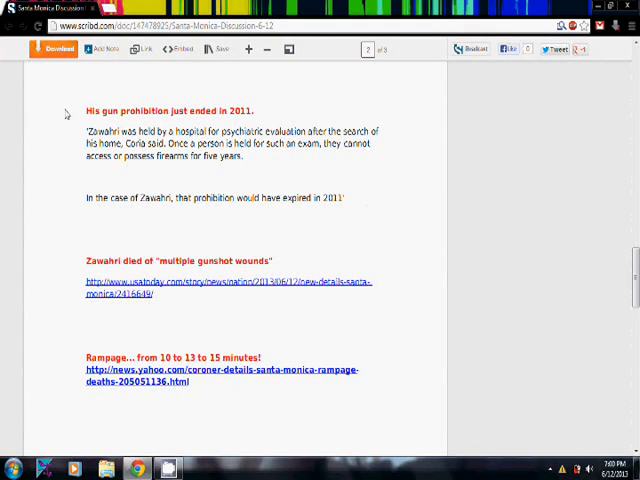
{"action": "mouse_move", "coordinate": [415, 128]}
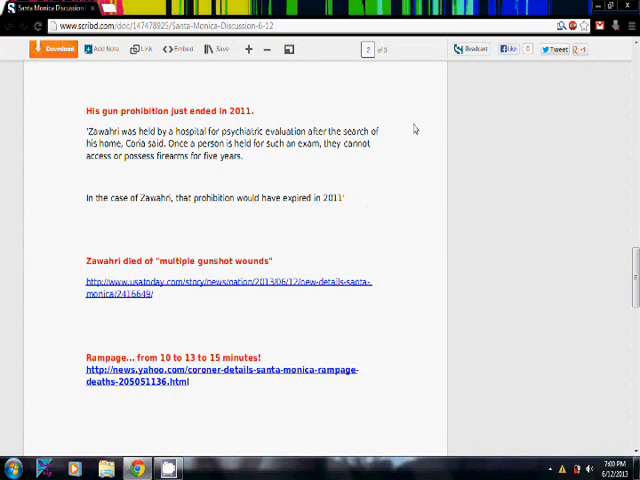
{"action": "mouse_move", "coordinate": [351, 242]}
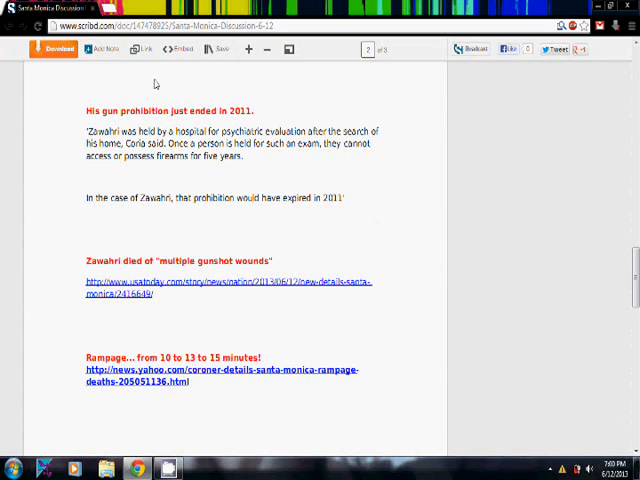
{"action": "mouse_move", "coordinate": [88, 232]}
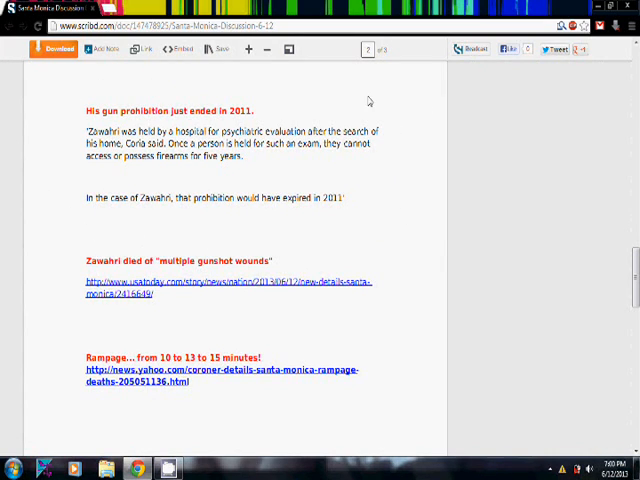
{"action": "mouse_move", "coordinate": [225, 229]}
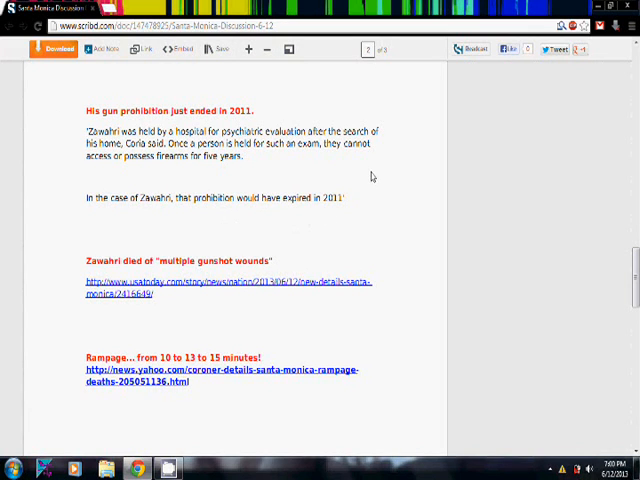
{"action": "mouse_move", "coordinate": [276, 182]}
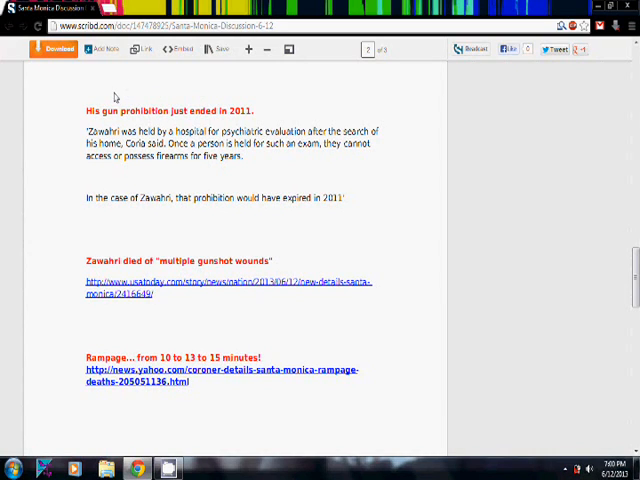
{"action": "mouse_move", "coordinate": [337, 164]}
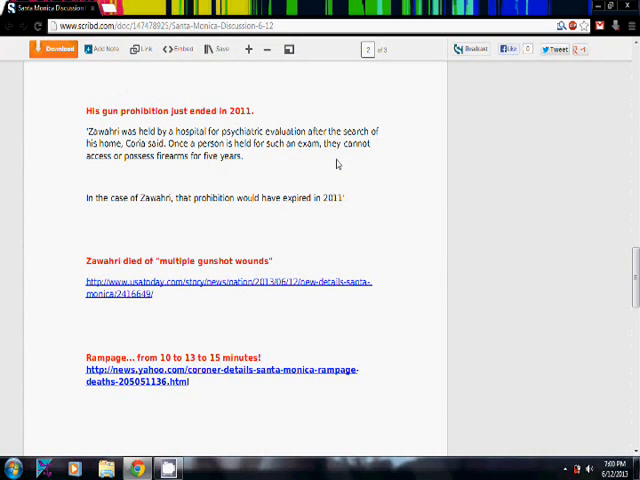
{"action": "mouse_move", "coordinate": [379, 213]}
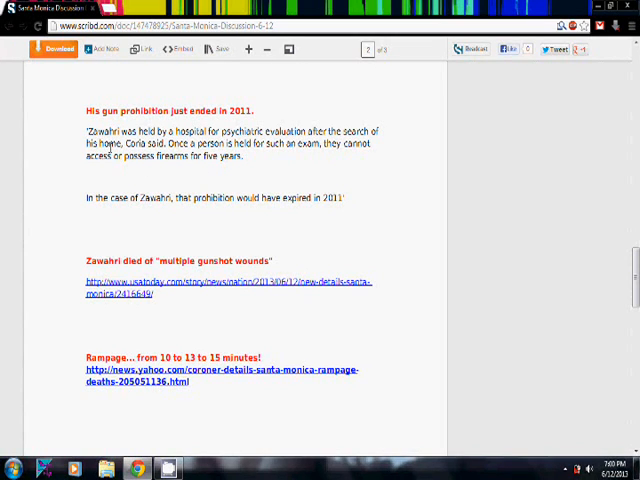
{"action": "mouse_move", "coordinate": [170, 180]}
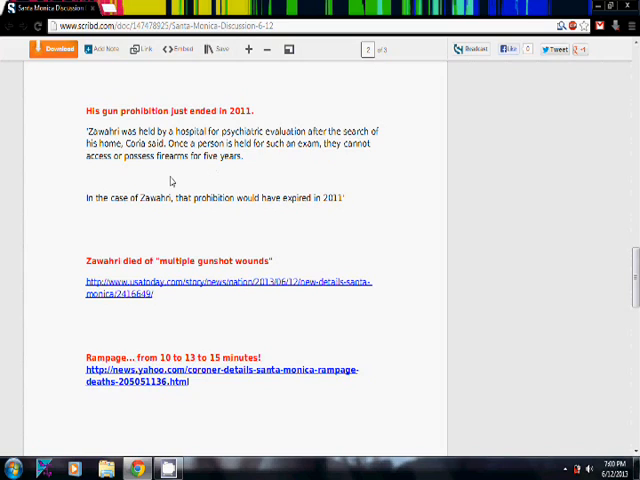
{"action": "mouse_move", "coordinate": [155, 221]}
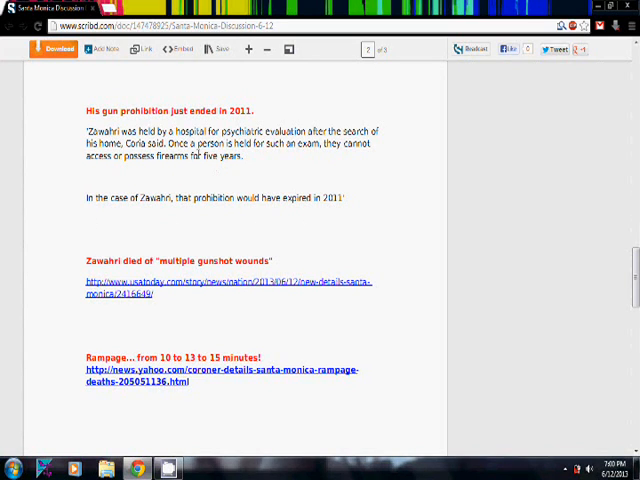
{"action": "mouse_move", "coordinate": [262, 163]}
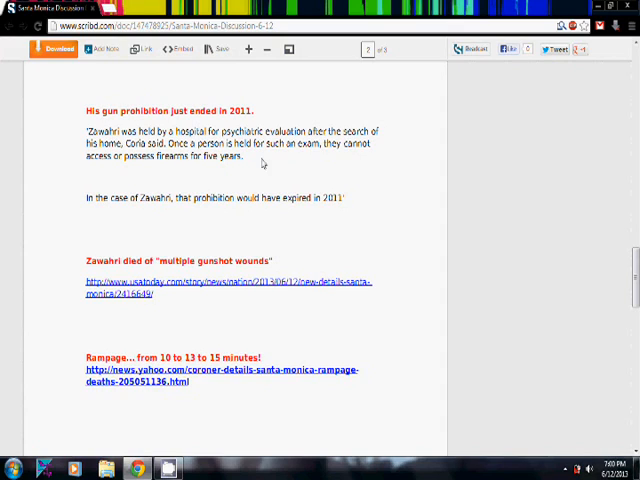
{"action": "mouse_move", "coordinate": [126, 182]}
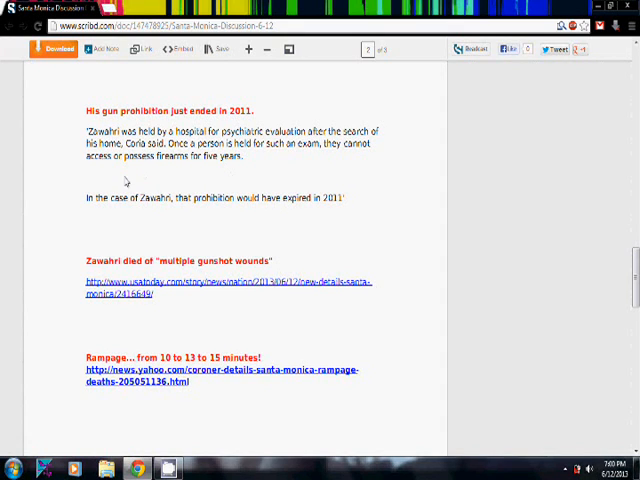
{"action": "mouse_move", "coordinate": [143, 176]}
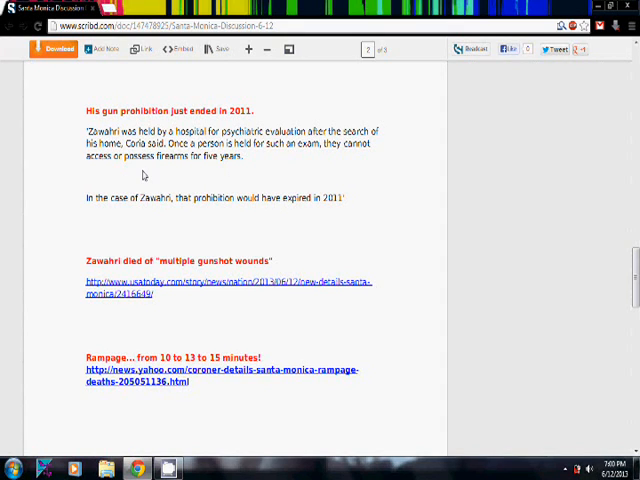
{"action": "mouse_move", "coordinate": [198, 232]}
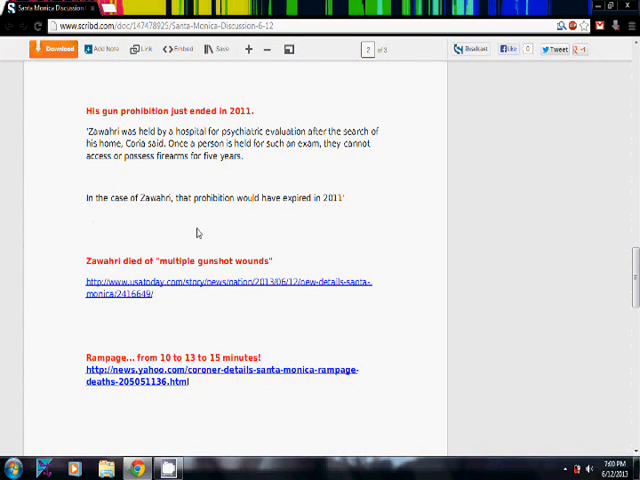
{"action": "mouse_move", "coordinate": [330, 216]}
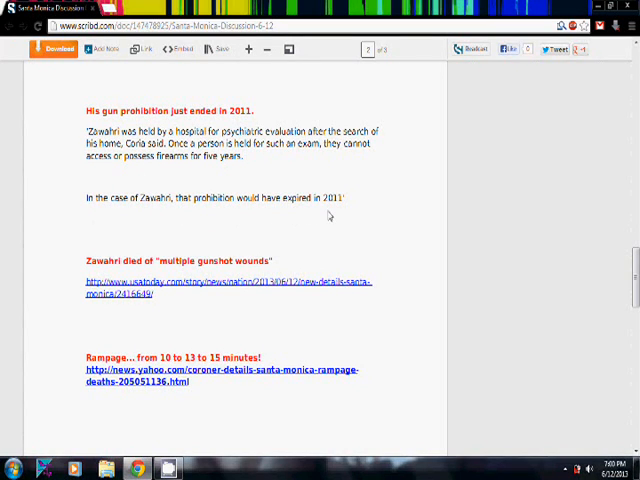
{"action": "mouse_move", "coordinate": [393, 232]}
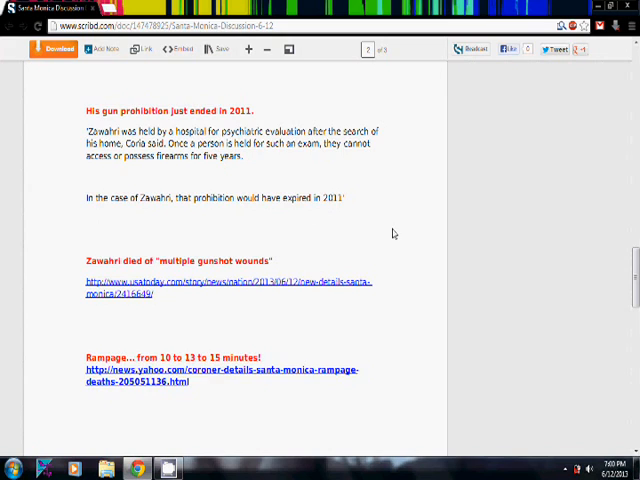
Open the usatoday.com link under 'Zawahri died of multiple gunshot wounds' in a new tab.
{"action": "scroll", "scroll_direction": "down", "scroll_amount": 3}
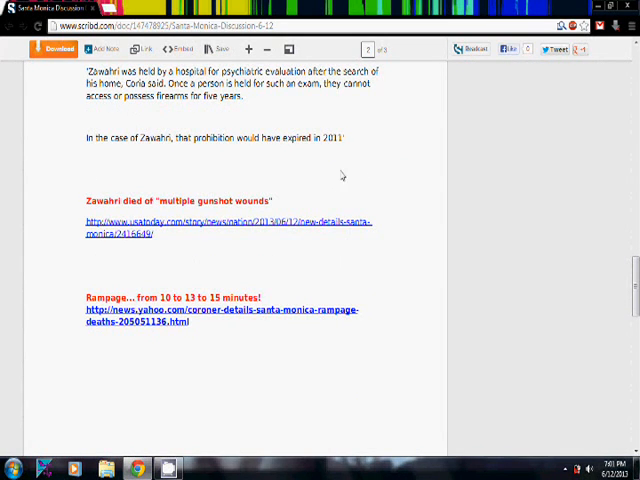
{"action": "mouse_move", "coordinate": [173, 162]}
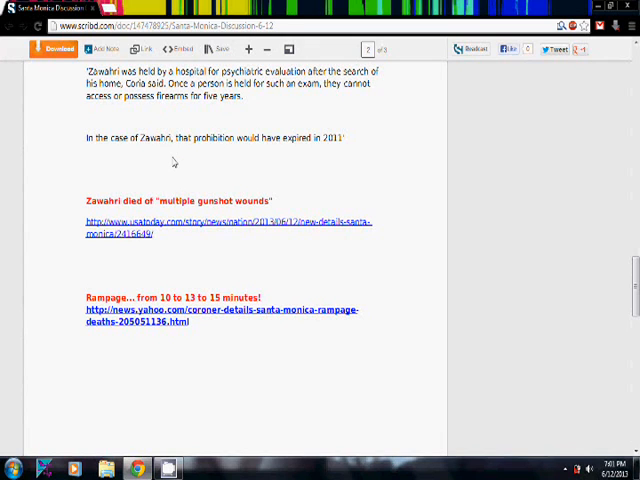
{"action": "mouse_move", "coordinate": [182, 158]}
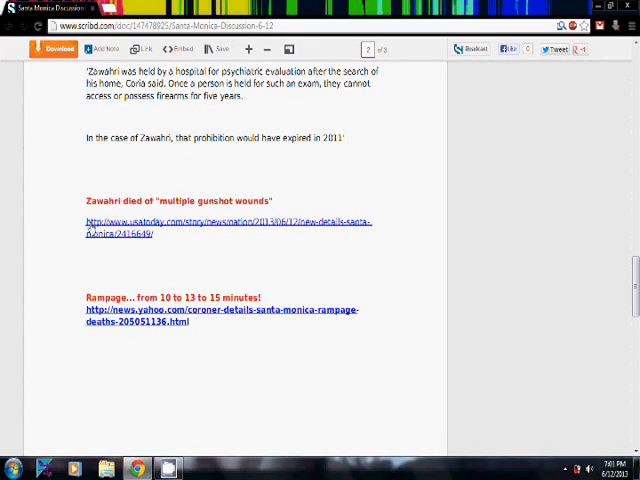
{"action": "left_click", "coordinate": [230, 222]}
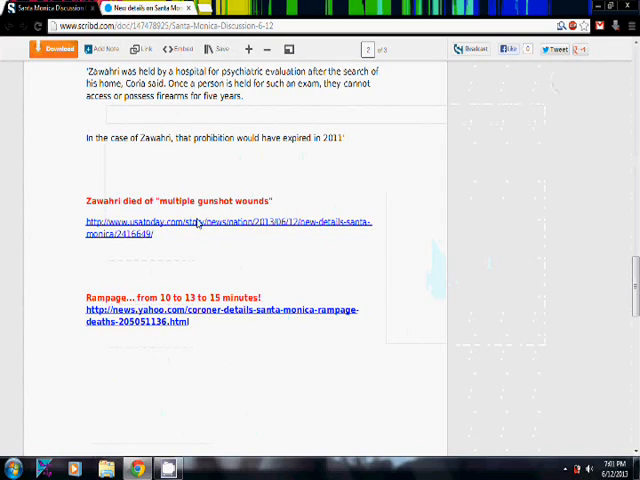
{"action": "mouse_move", "coordinate": [91, 161]}
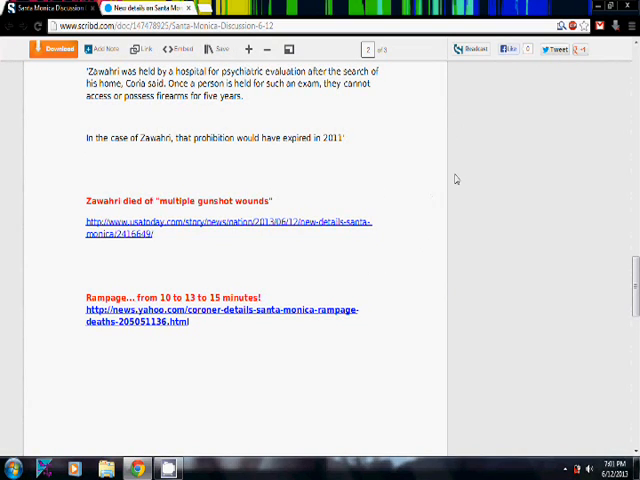
{"action": "mouse_move", "coordinate": [452, 182]}
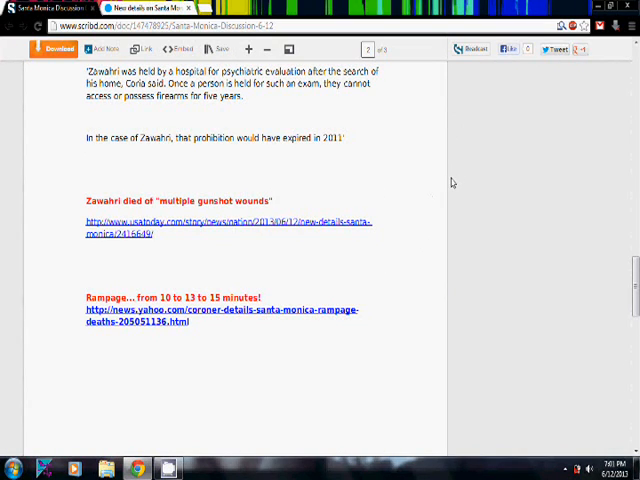
{"action": "mouse_move", "coordinate": [440, 190]}
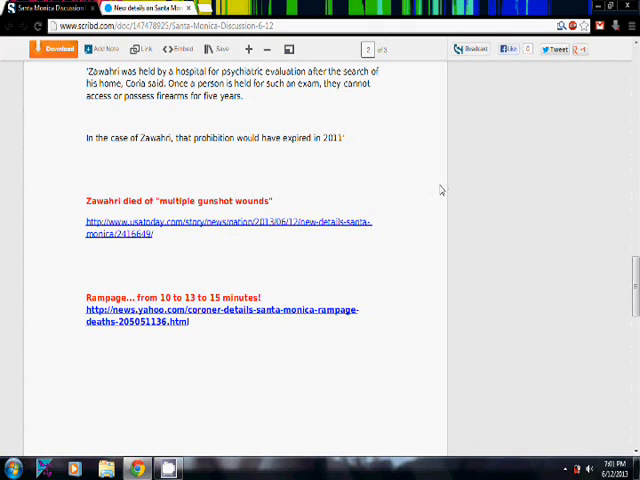
{"action": "mouse_move", "coordinate": [83, 270]}
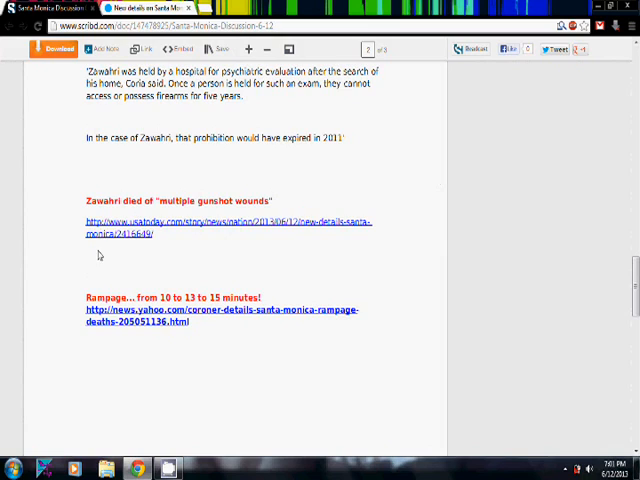
{"action": "mouse_move", "coordinate": [187, 257]}
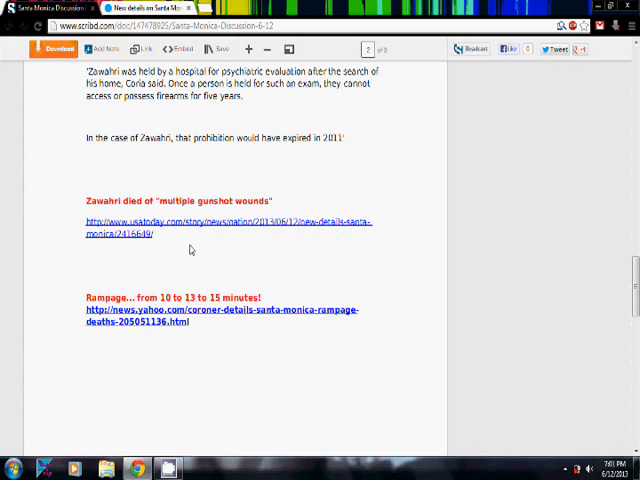
{"action": "mouse_move", "coordinate": [205, 270]}
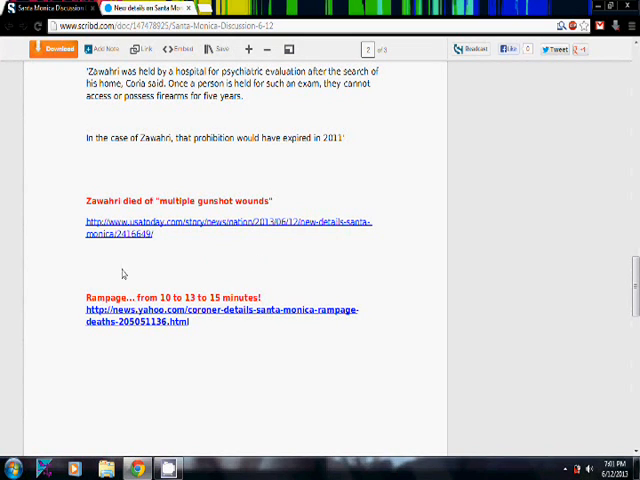
{"action": "mouse_move", "coordinate": [342, 277]}
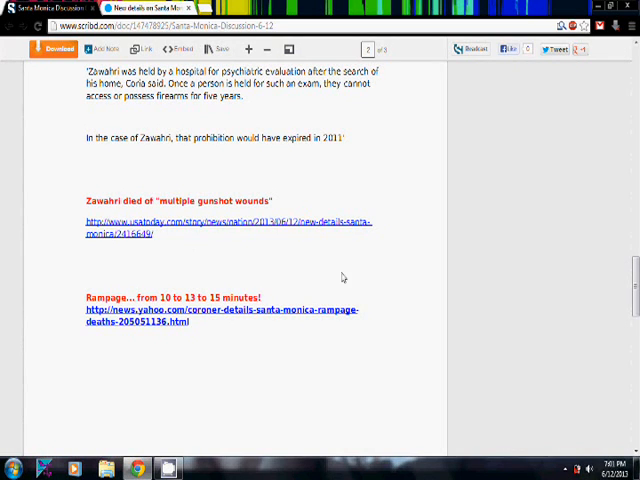
Scroll through the USA Today shooting-details article, then close its tab.
{"action": "scroll", "scroll_direction": "down", "scroll_amount": 3}
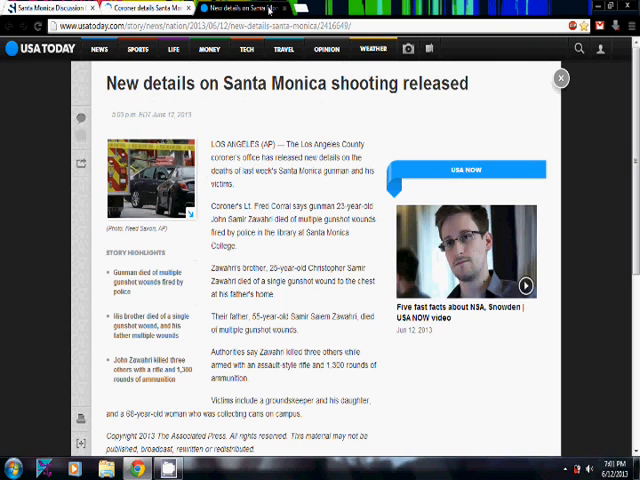
{"action": "left_click", "coordinate": [150, 7]}
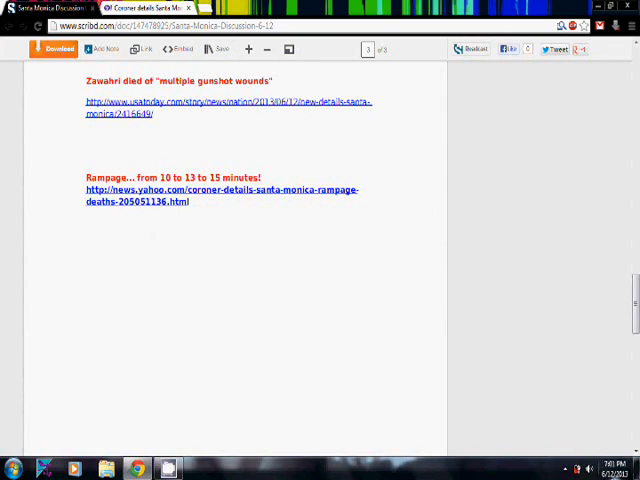
Open the Windows taskbar date and time calendar over the Scribd document.
{"action": "left_click", "coordinate": [607, 468]}
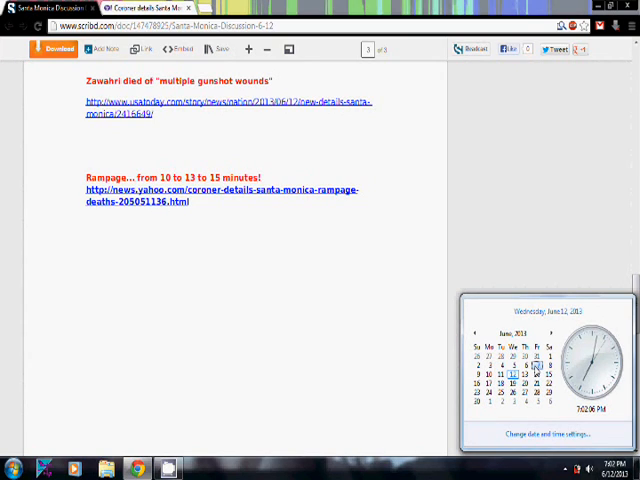
{"action": "mouse_move", "coordinate": [267, 281]}
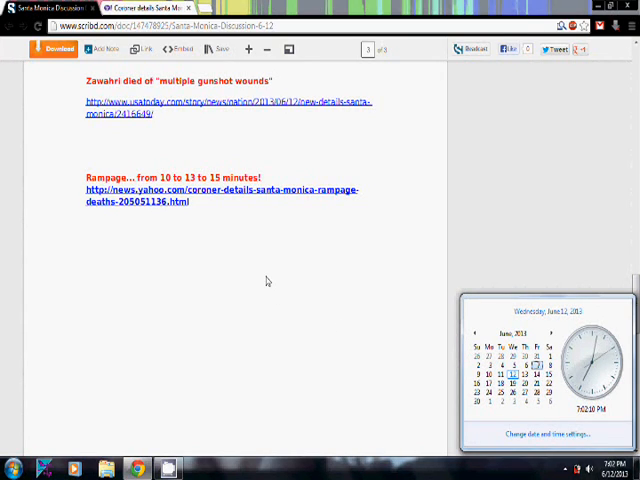
{"action": "mouse_move", "coordinate": [380, 355]}
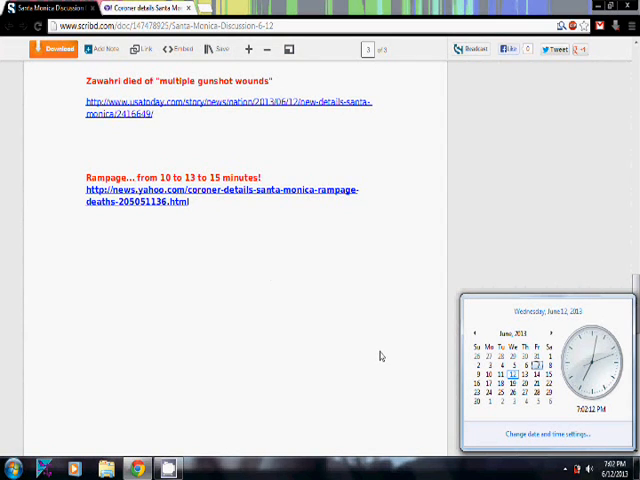
{"action": "mouse_move", "coordinate": [326, 351]}
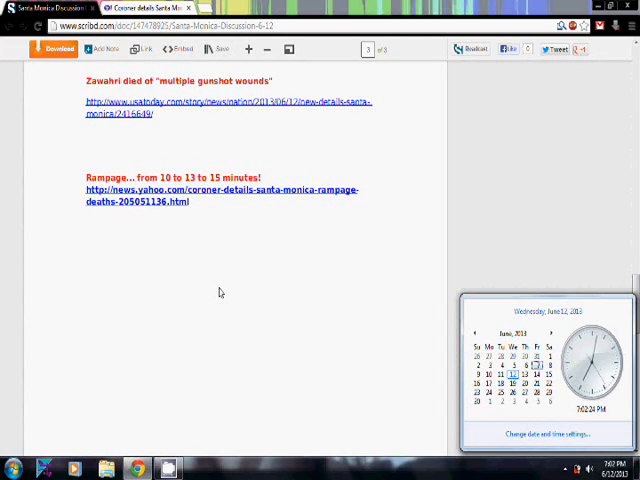
{"action": "mouse_move", "coordinate": [223, 301]}
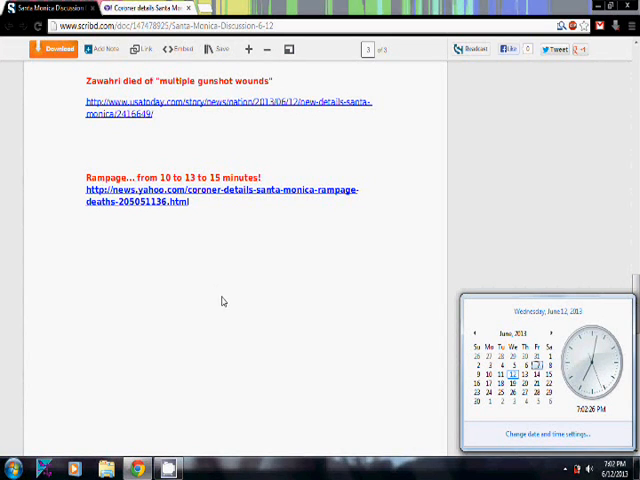
{"action": "mouse_move", "coordinate": [41, 197]}
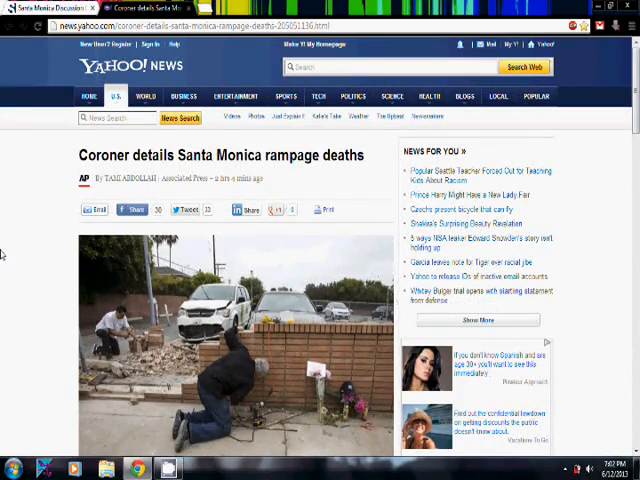
{"action": "scroll", "scroll_direction": "down", "scroll_amount": 3}
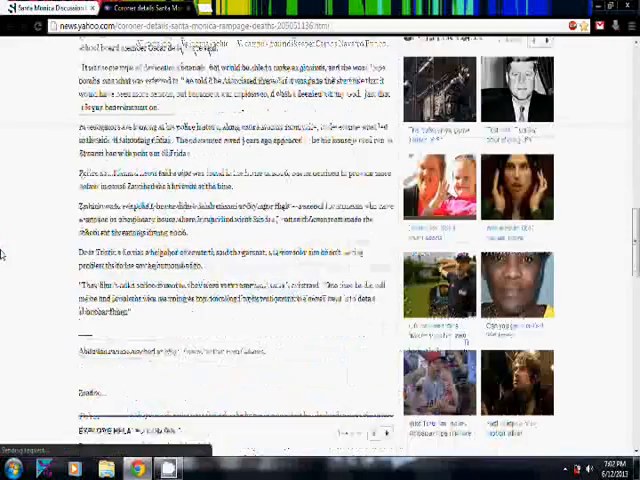
{"action": "scroll", "scroll_direction": "down", "scroll_amount": 3}
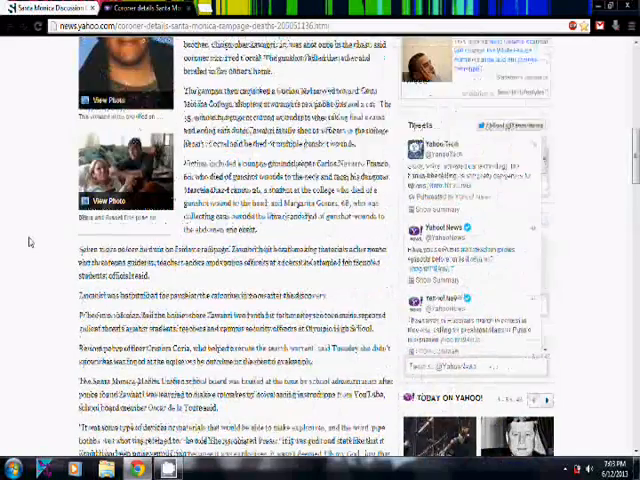
{"action": "scroll", "scroll_direction": "down", "scroll_amount": 3}
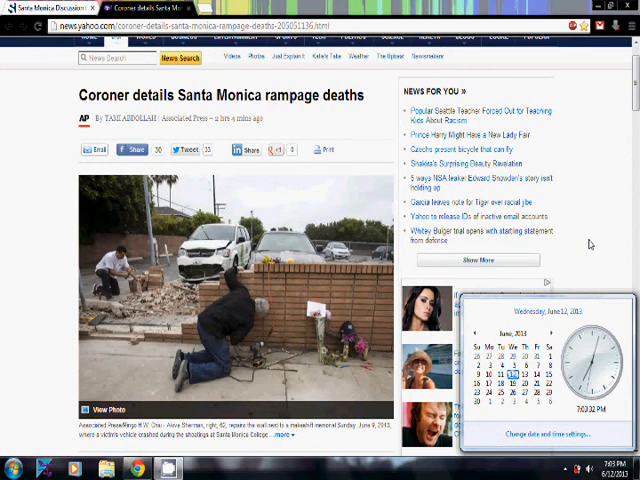
{"action": "mouse_move", "coordinate": [15, 207]}
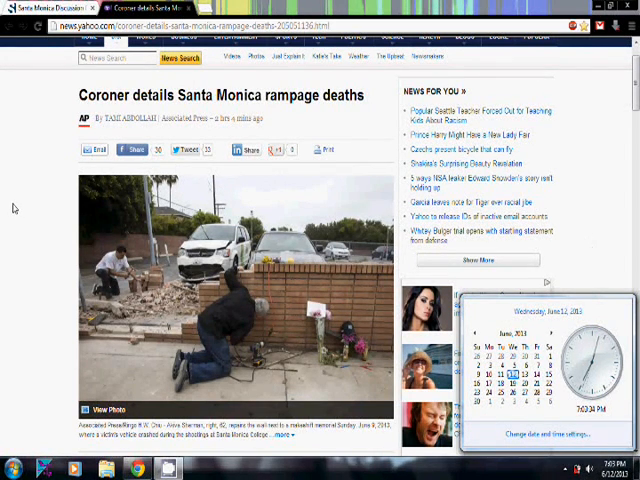